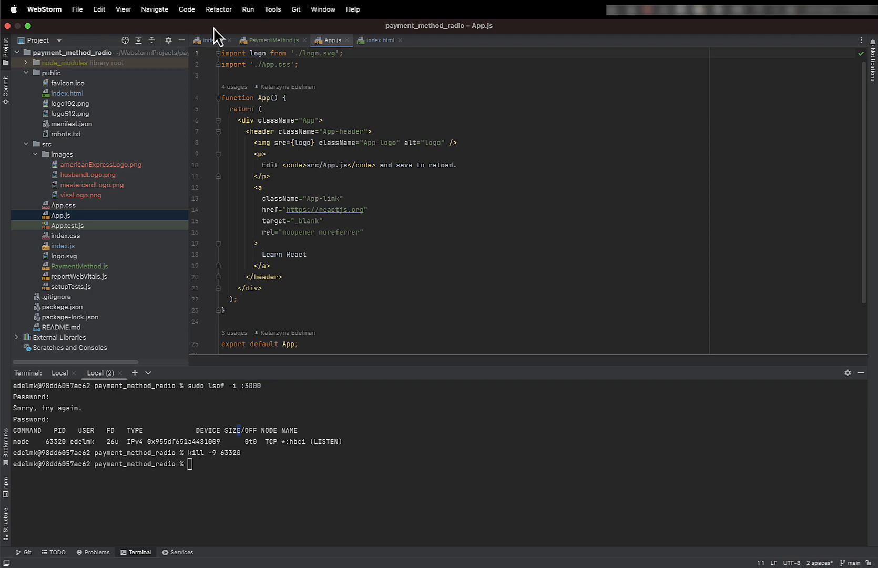
Open the File menu to reveal the New > Project entry
left_click(77, 9)
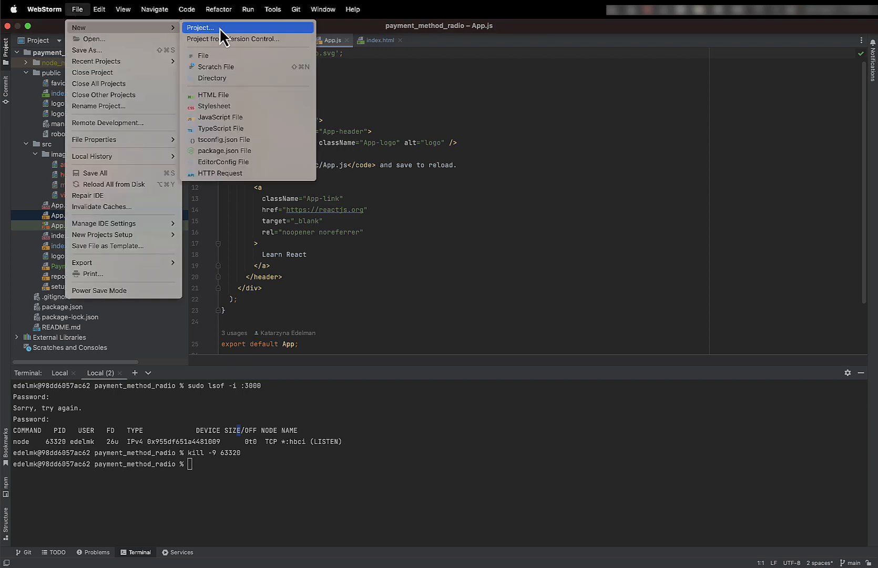
Start a new React project located in WebstormProjects/testproject
left_click(200, 27)
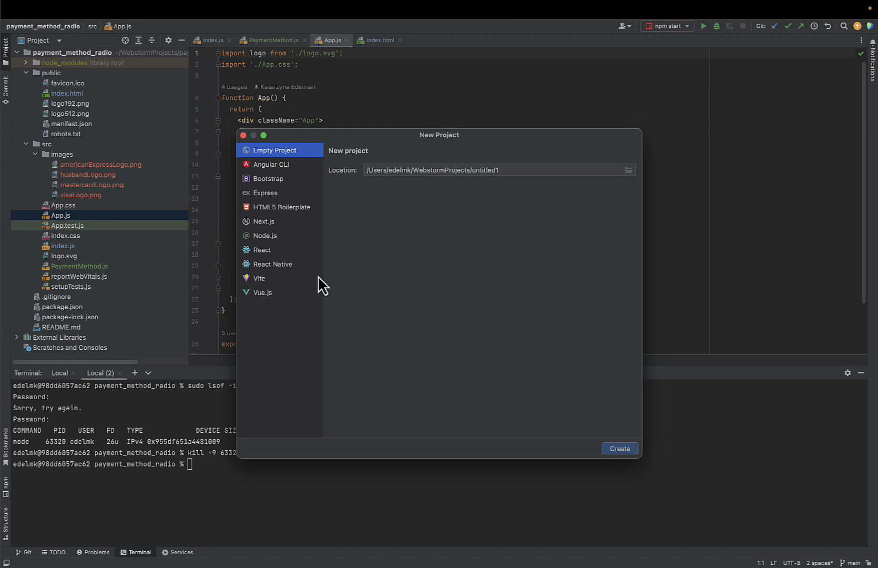
left_click(263, 249)
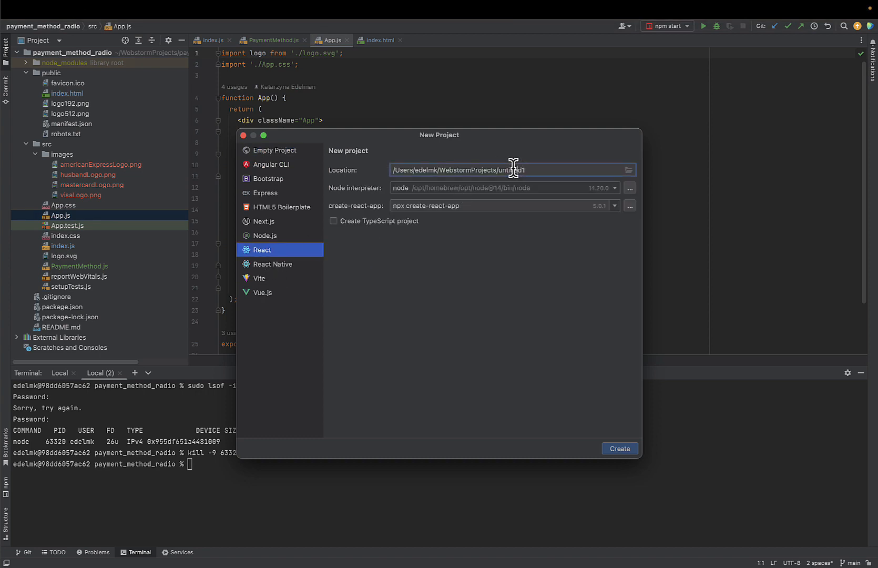
double_click(503, 170)
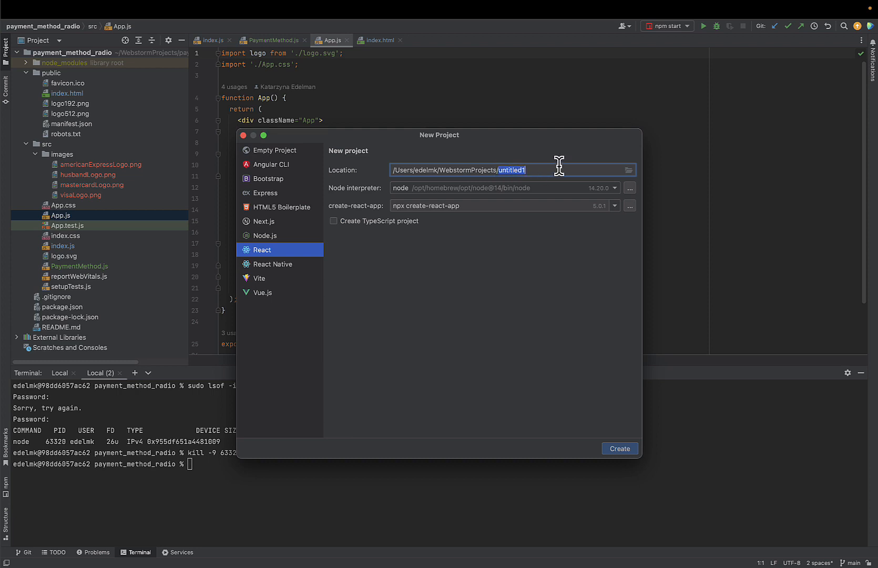
type("test")
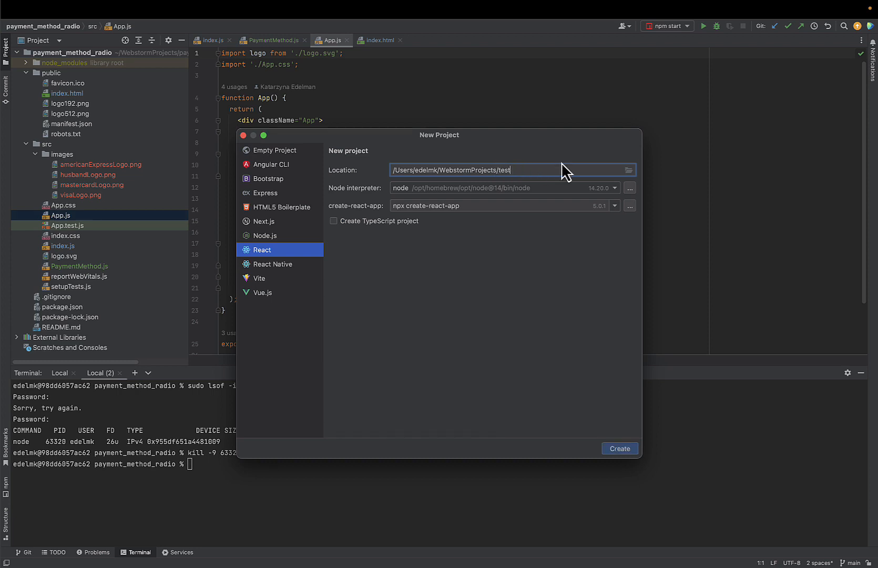
type("project")
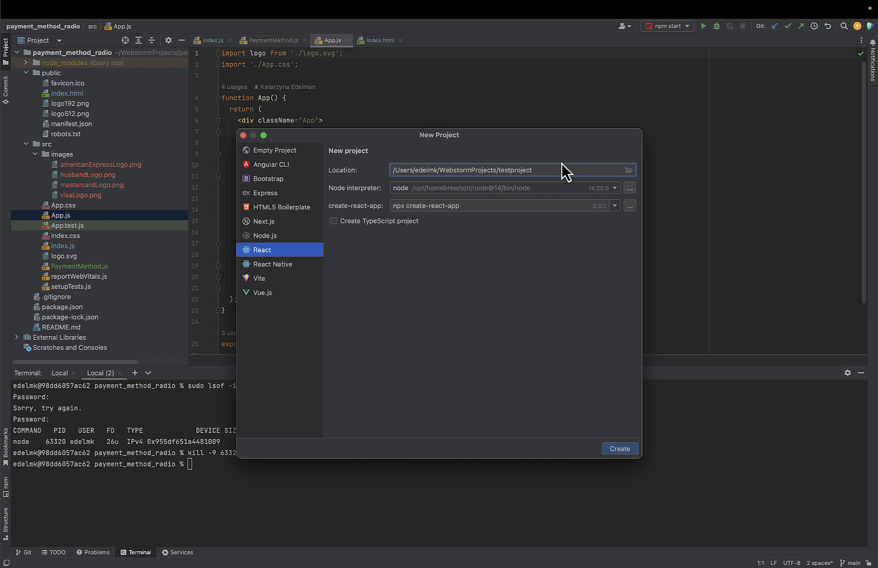
mouse_move(449, 203)
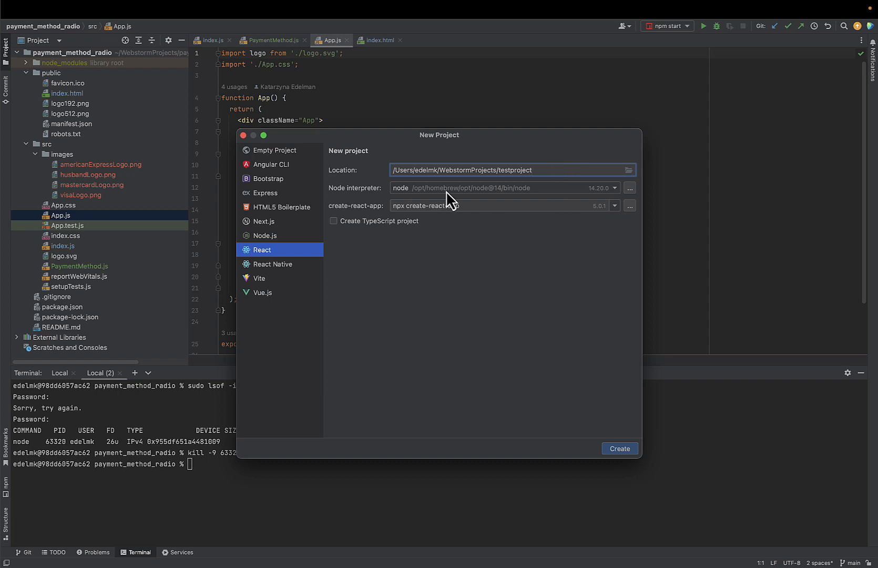
mouse_move(484, 278)
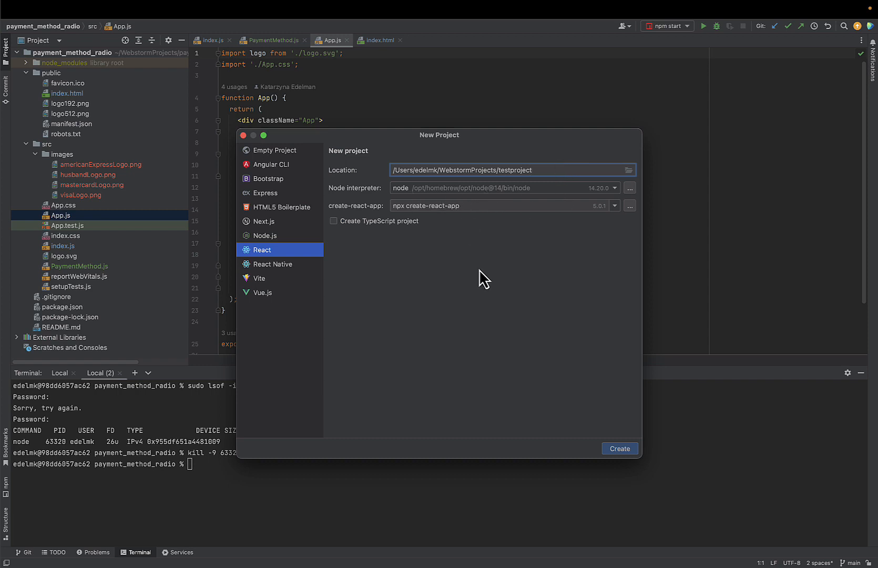
mouse_move(620, 448)
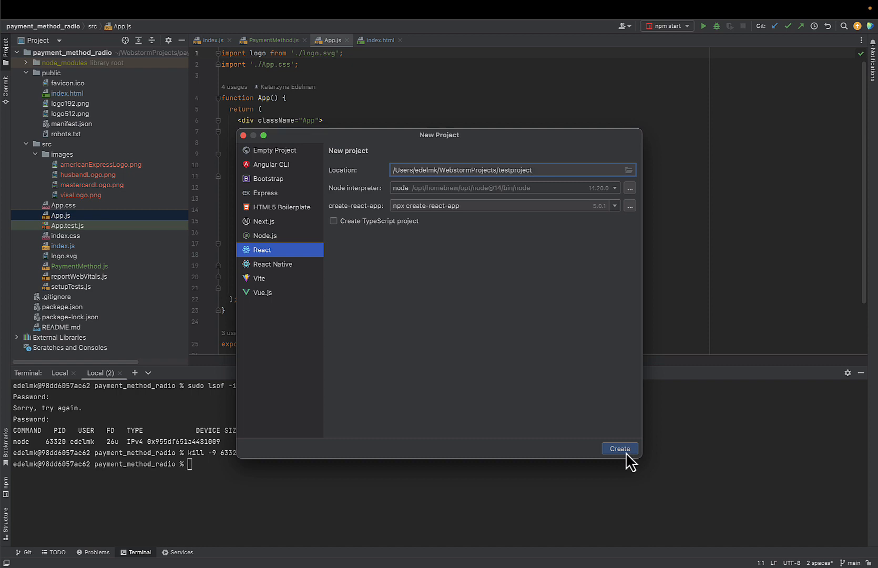
Create the testproject app, open the Terminal, and expand the testproject folder
left_click(619, 448)
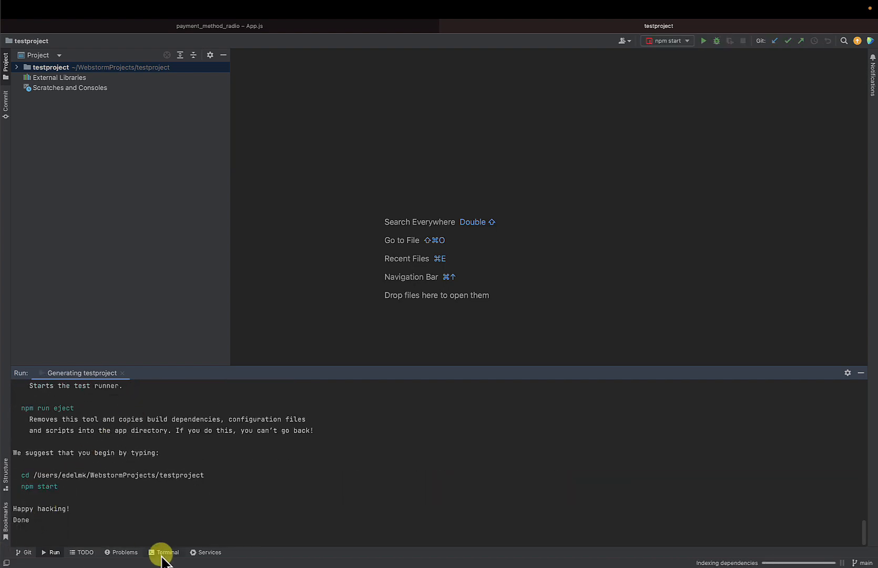
left_click(167, 552)
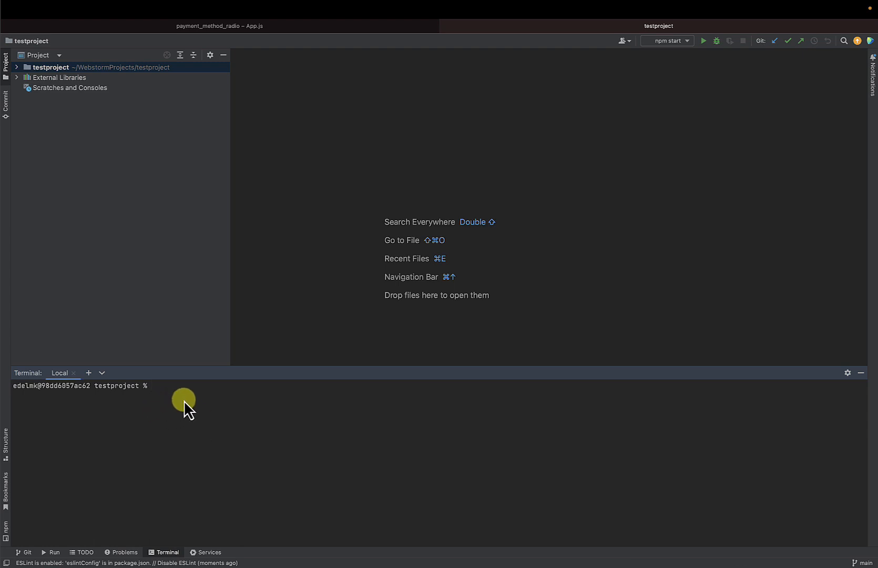
mouse_move(19, 77)
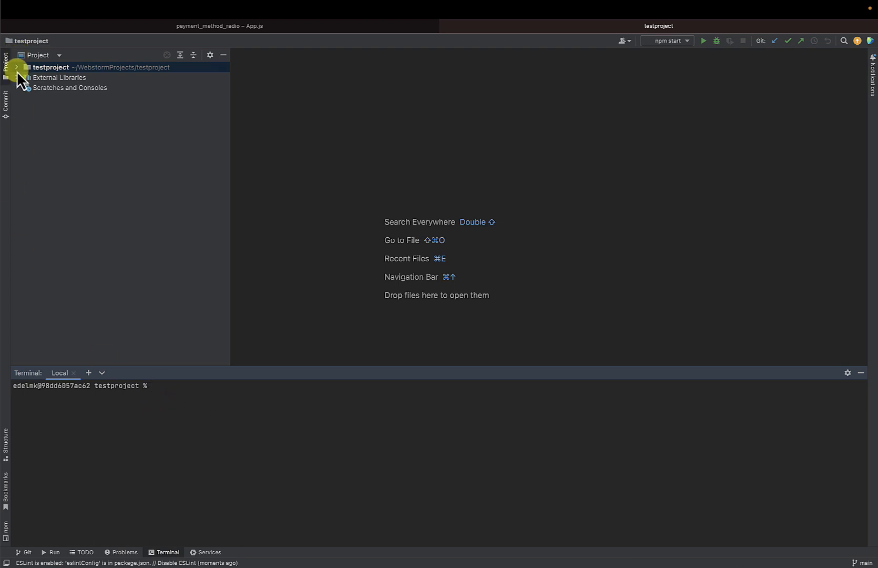
left_click(16, 67)
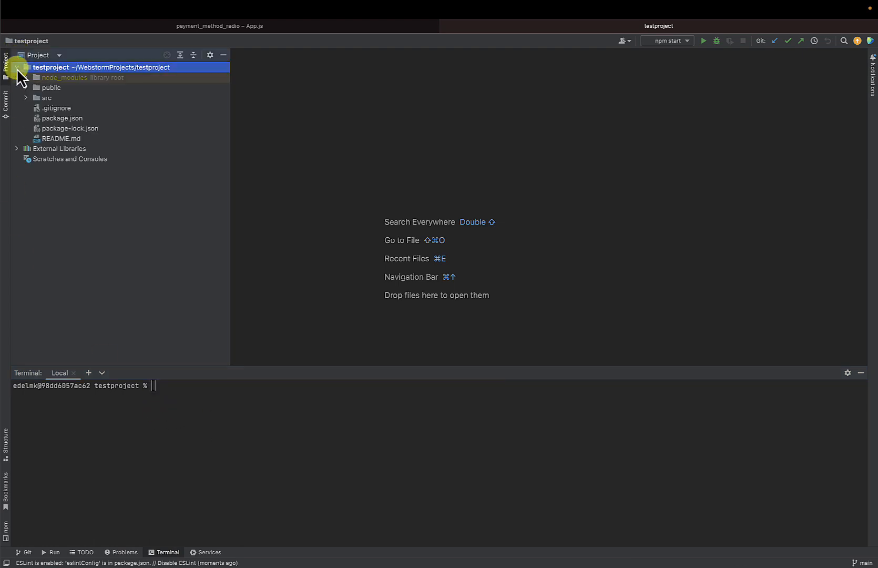
Open src/index.js and run npm start in the Terminal
left_click(26, 97)
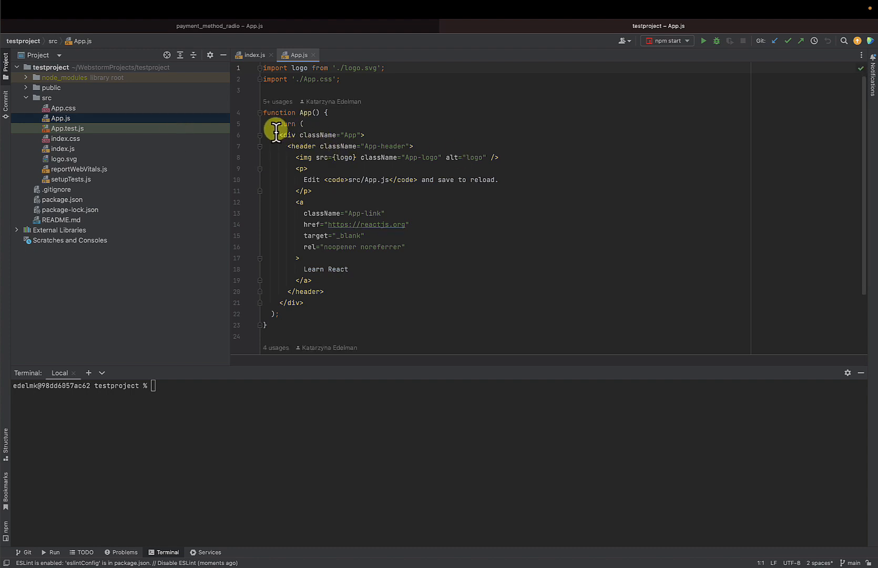
left_click(64, 149)
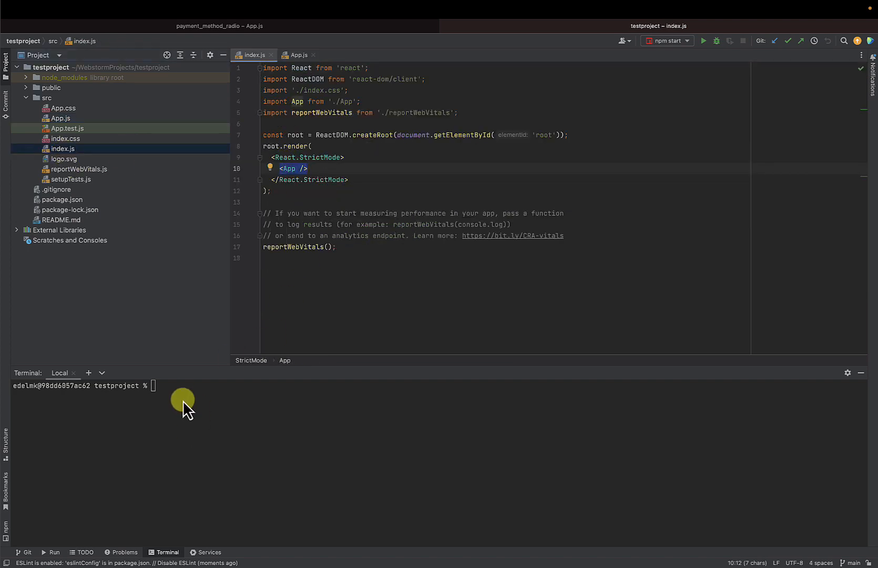
type("npm st")
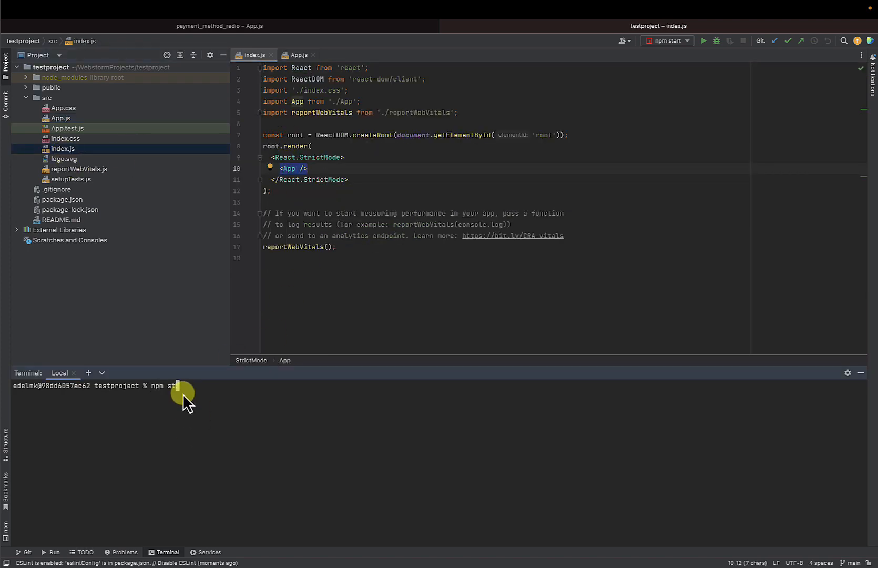
key("Return")
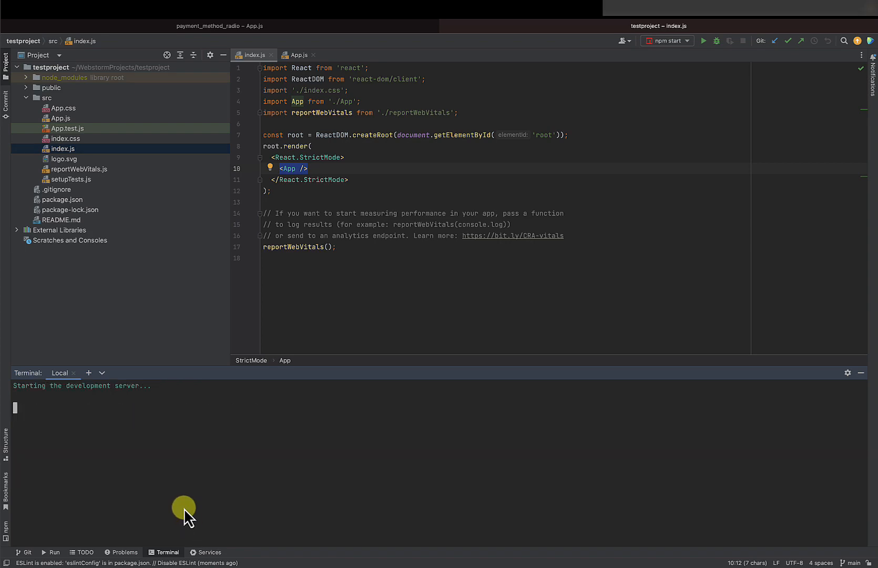
left_click(65, 548)
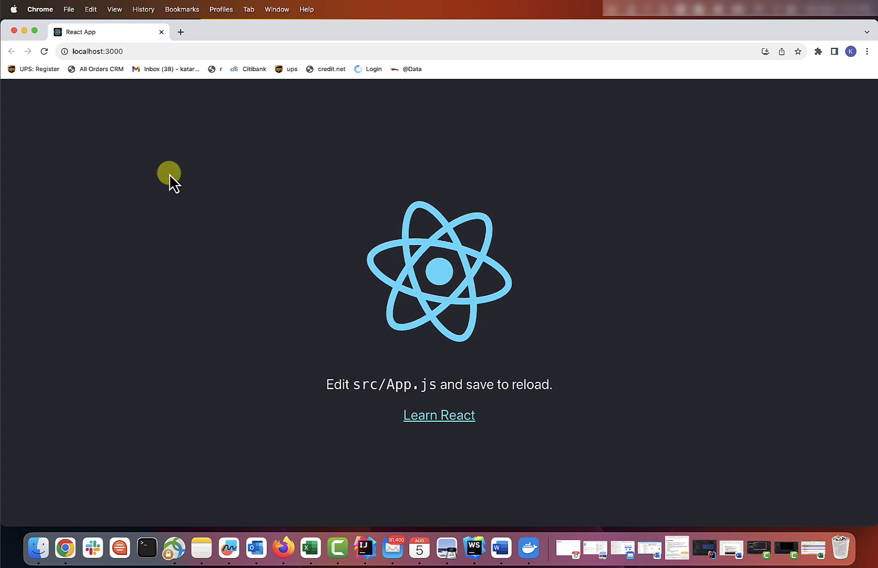
mouse_move(439, 415)
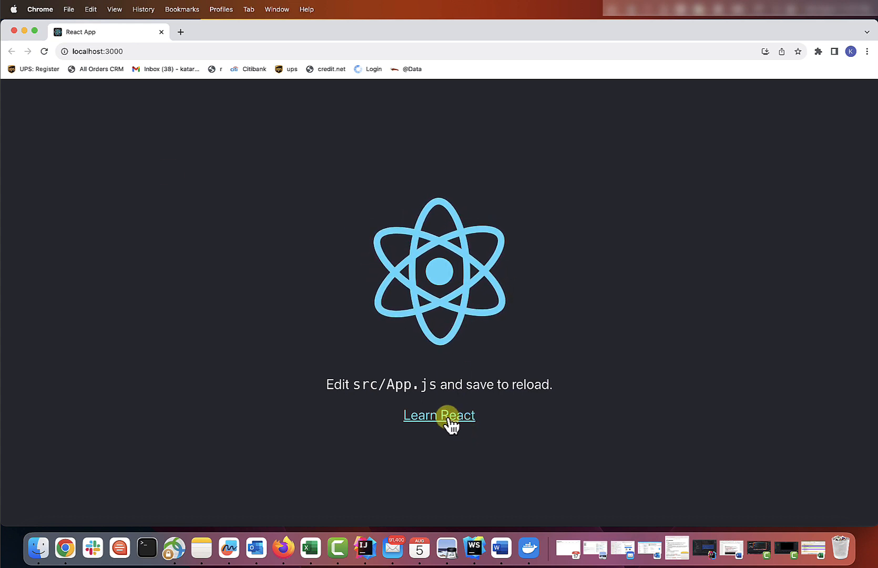
mouse_move(727, 123)
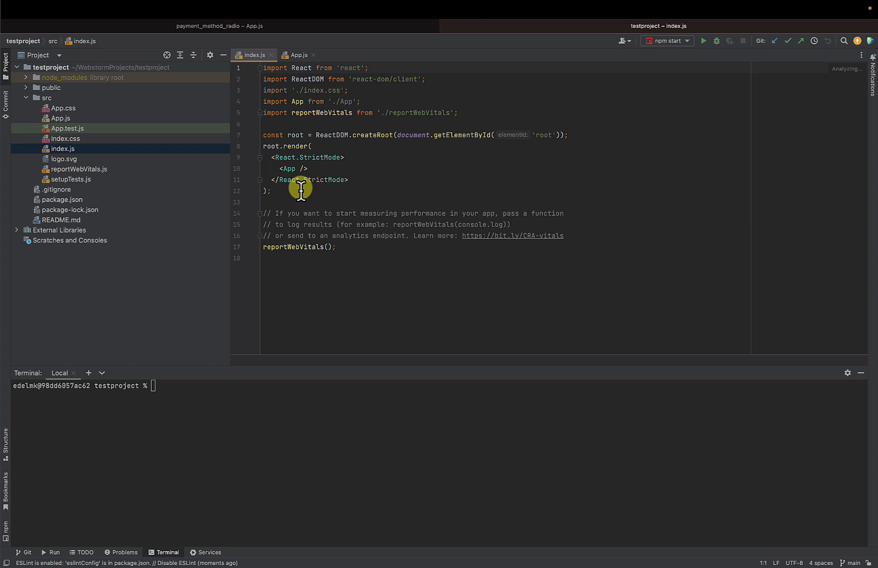
Create a new JavaScript file named Test.js in the src folder
left_click(300, 54)
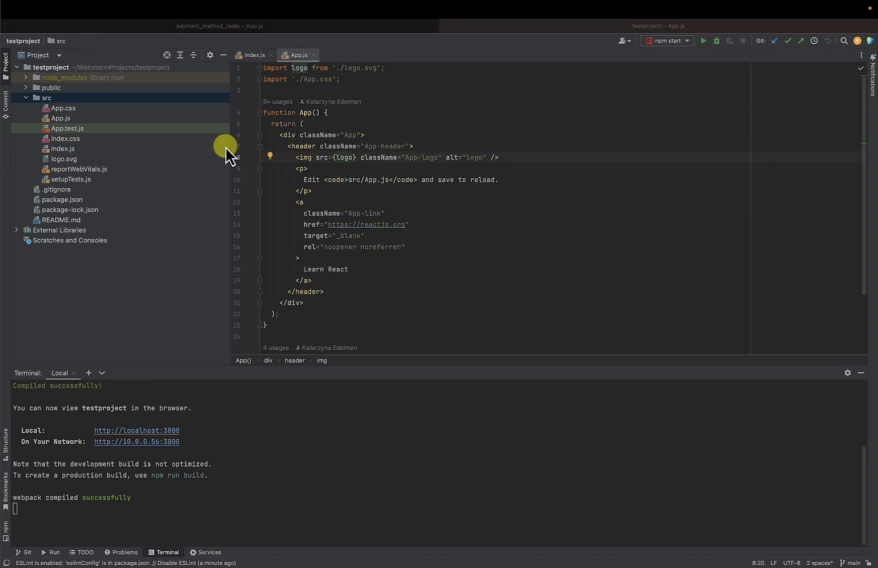
right_click(45, 98)
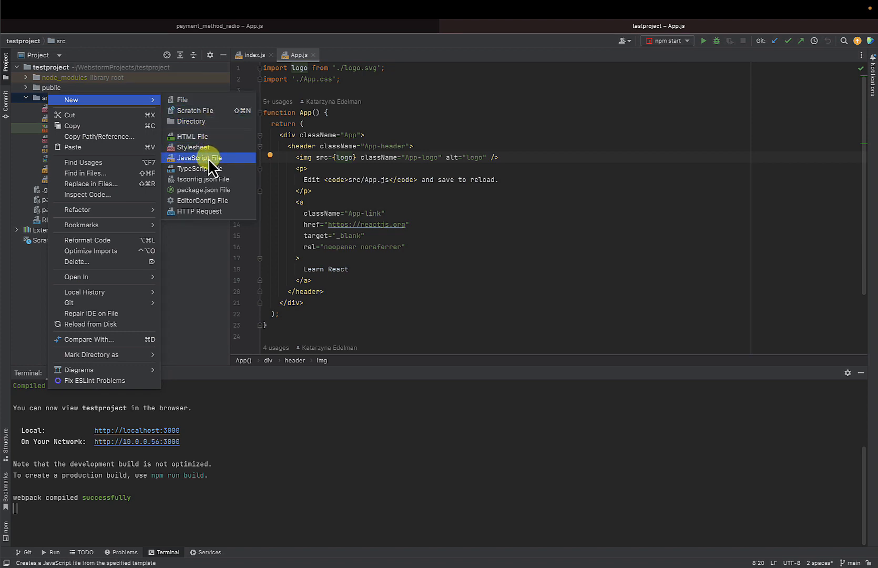
left_click(197, 158)
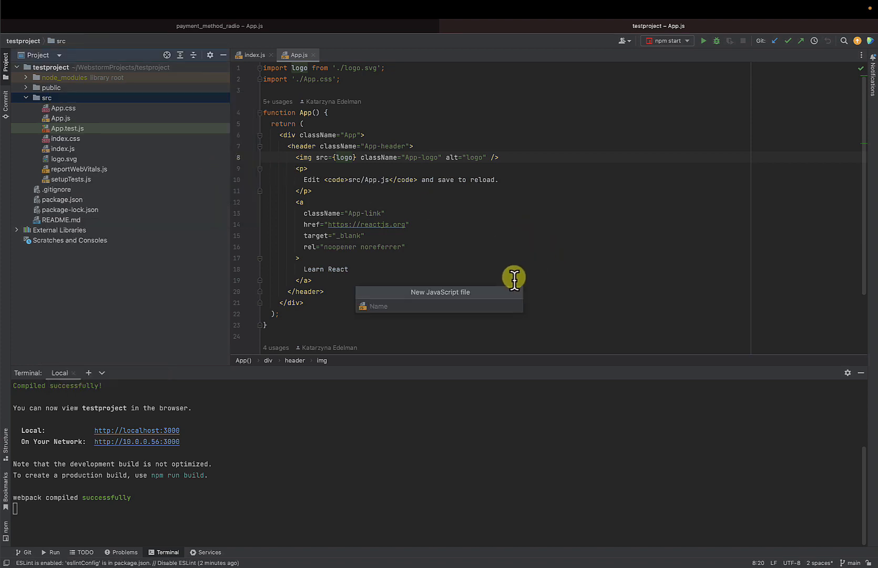
type("Test")
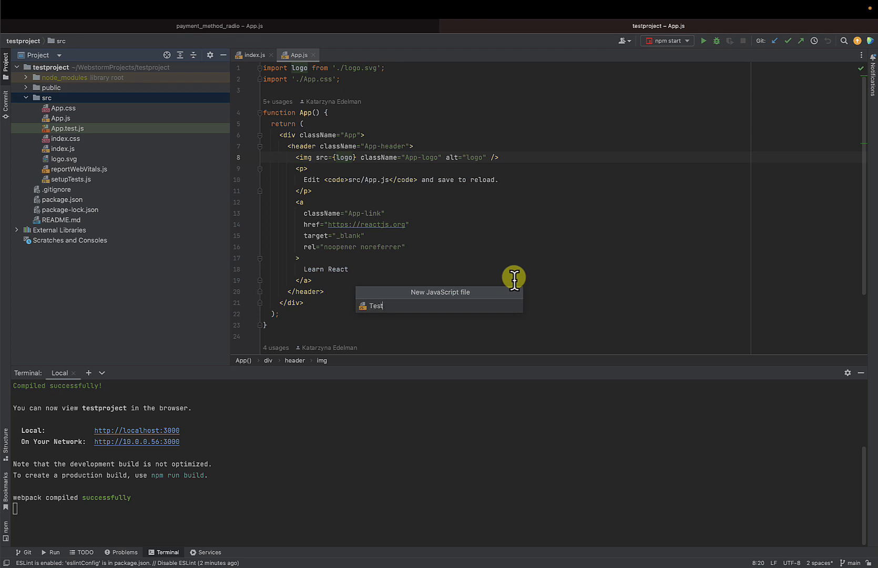
key("Enter")
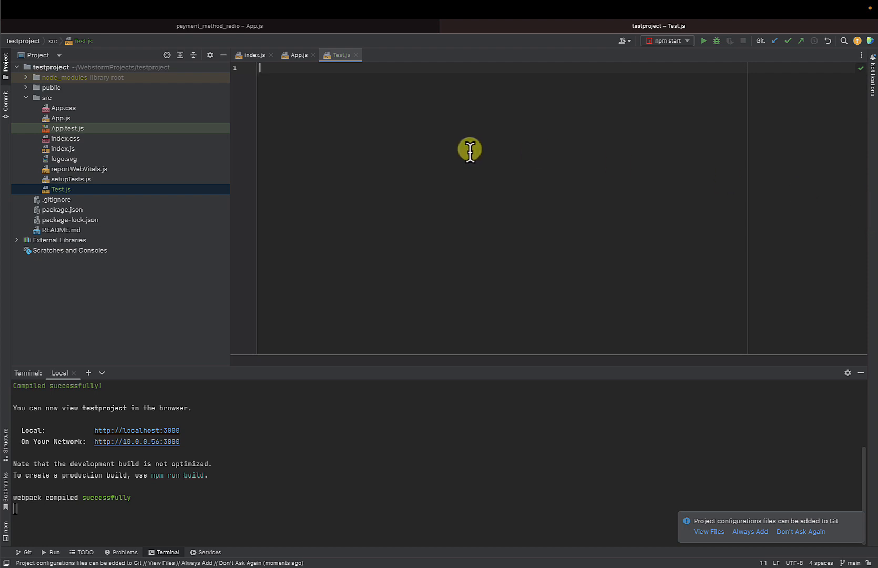
Write Test with a React import, a Hello World h1 inside a div, and default export
type("import React")
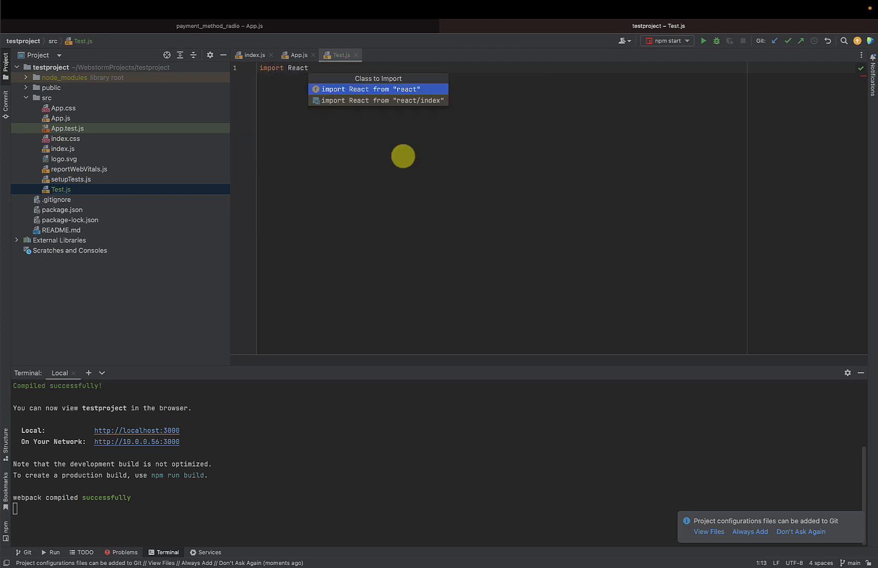
left_click(369, 89)
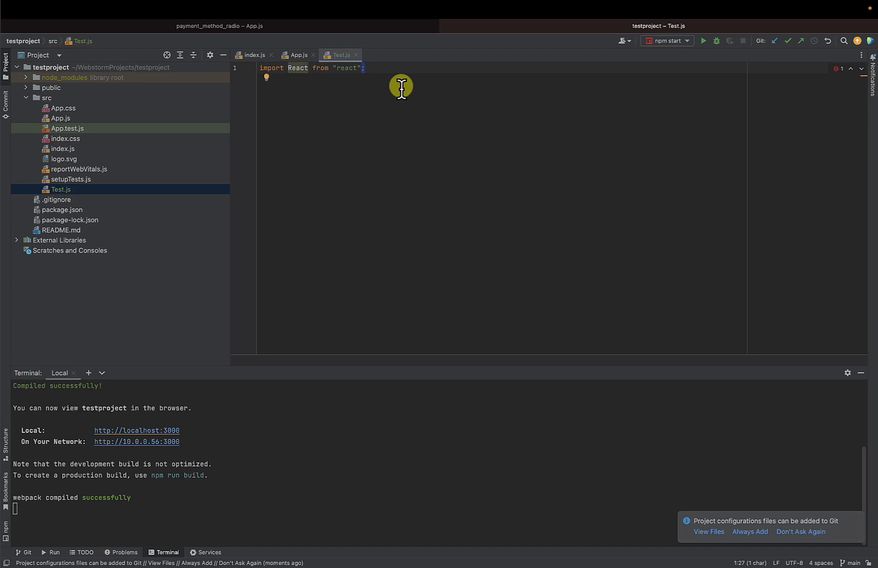
type("const Test = () =>")
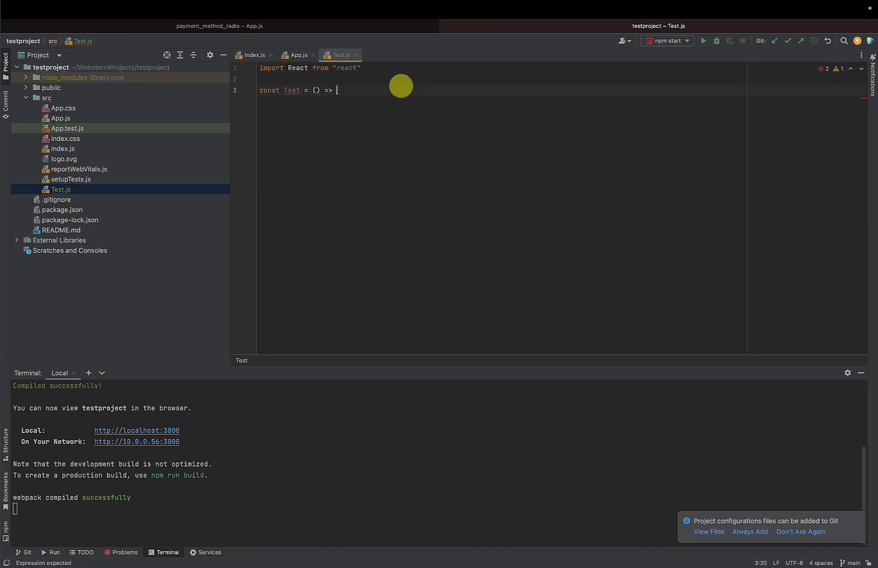
type("(")
type("<div>")
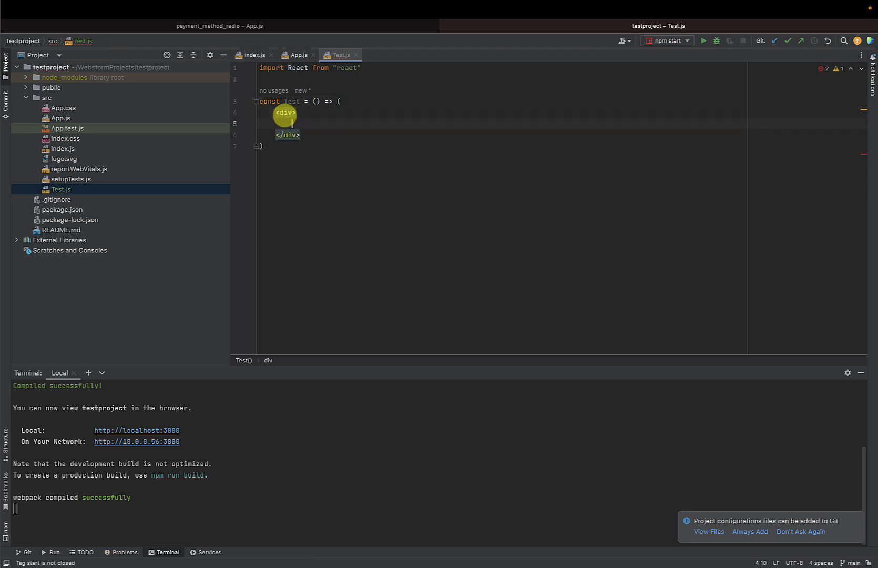
type("<h1")
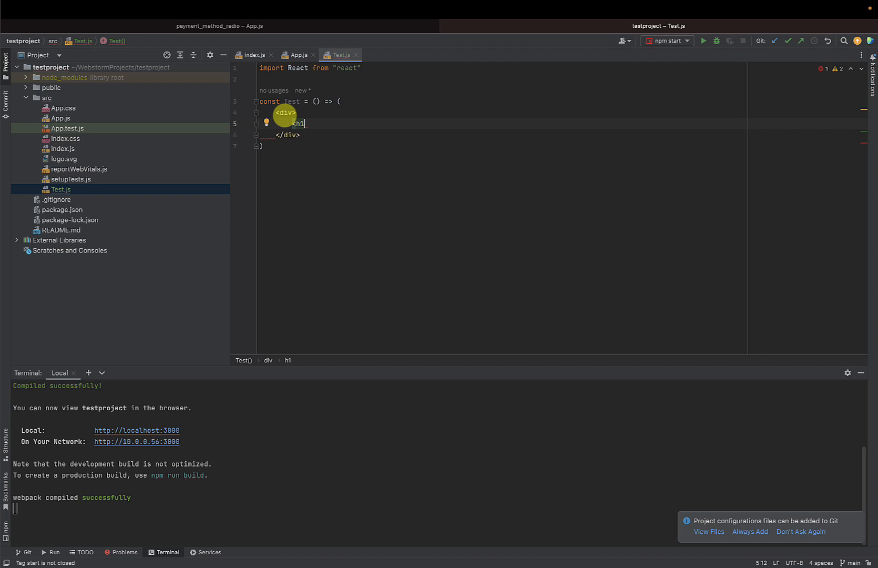
type(">Hello World</h1>")
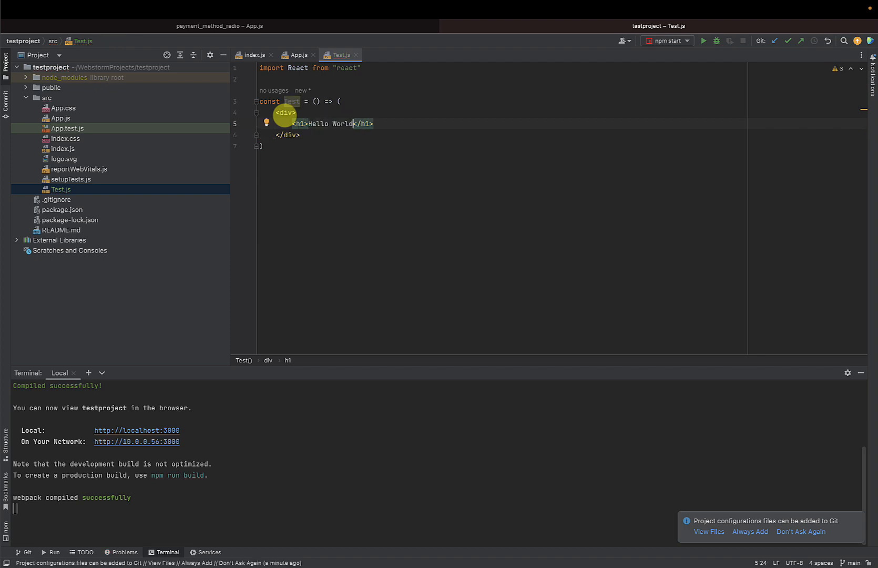
type("export default Test;")
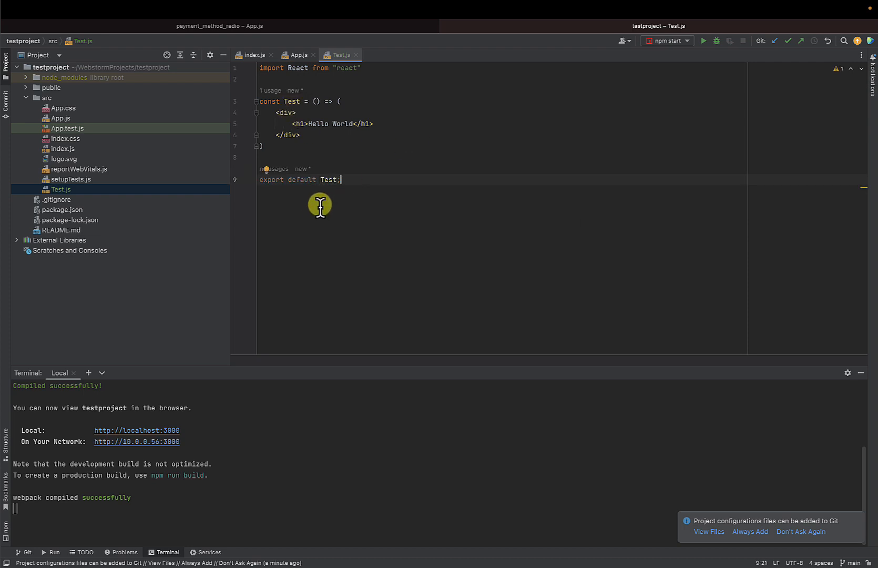
mouse_move(31, 202)
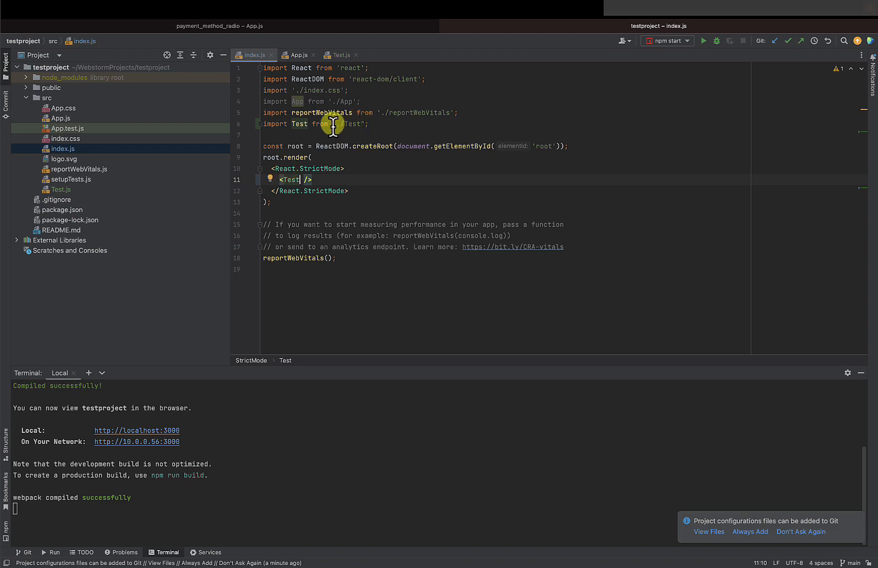
Render Test from index.js, view Hello World at localhost:3000 in Chrome, then open a new tab
left_click(325, 123)
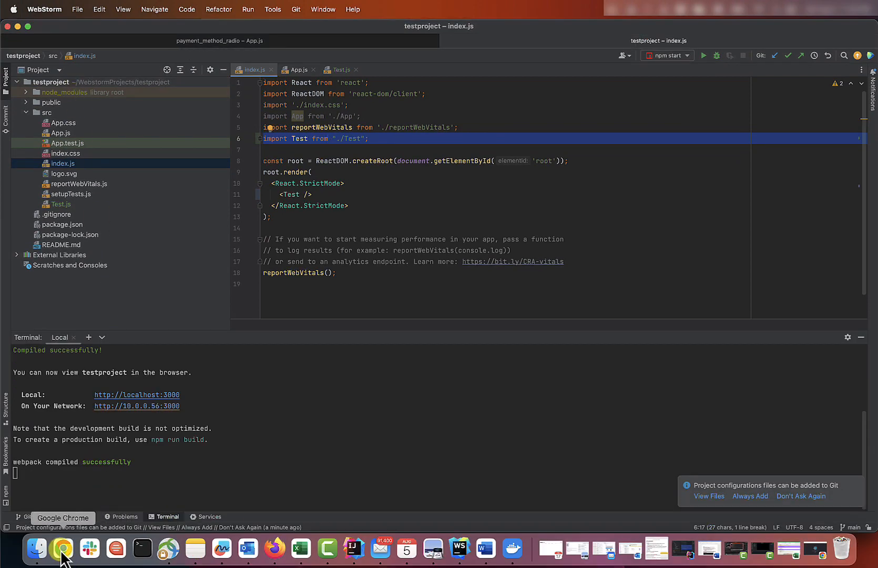
left_click(61, 548)
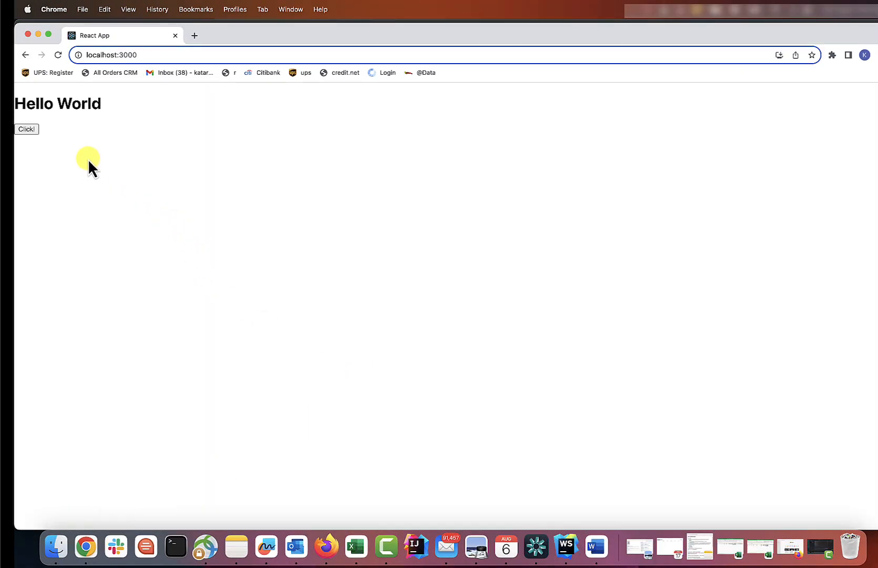
mouse_move(266, 213)
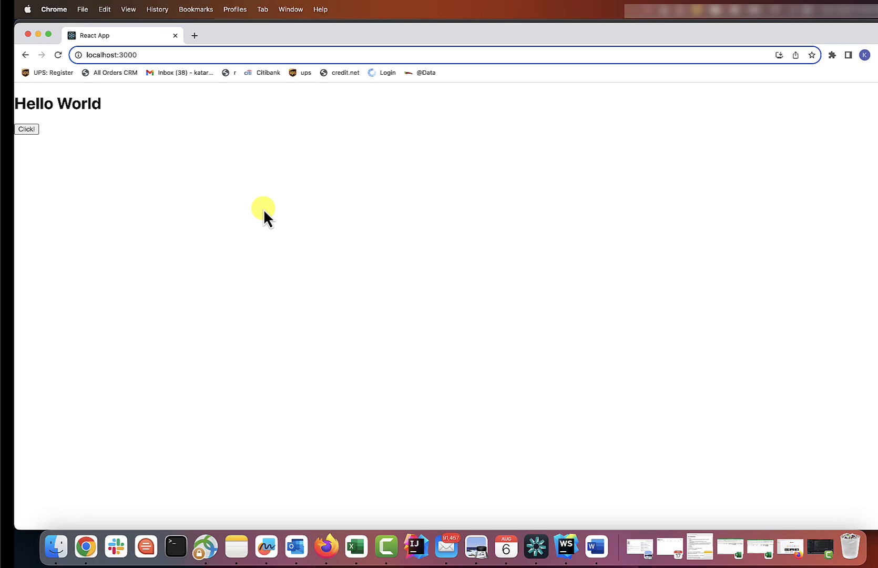
left_click(195, 35)
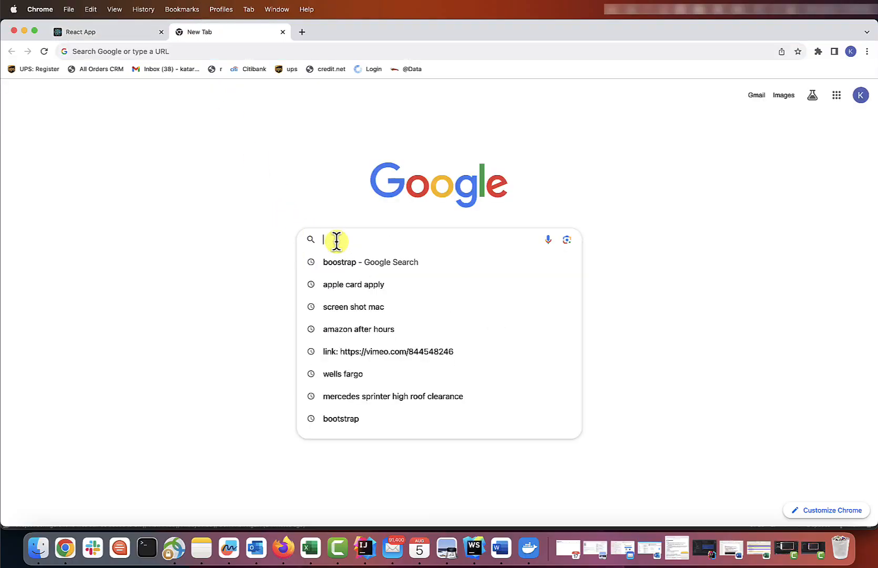
Copy the Bootstrap CDN stylesheet link tag from getbootstrap.com and return to WebStorm
left_click(370, 262)
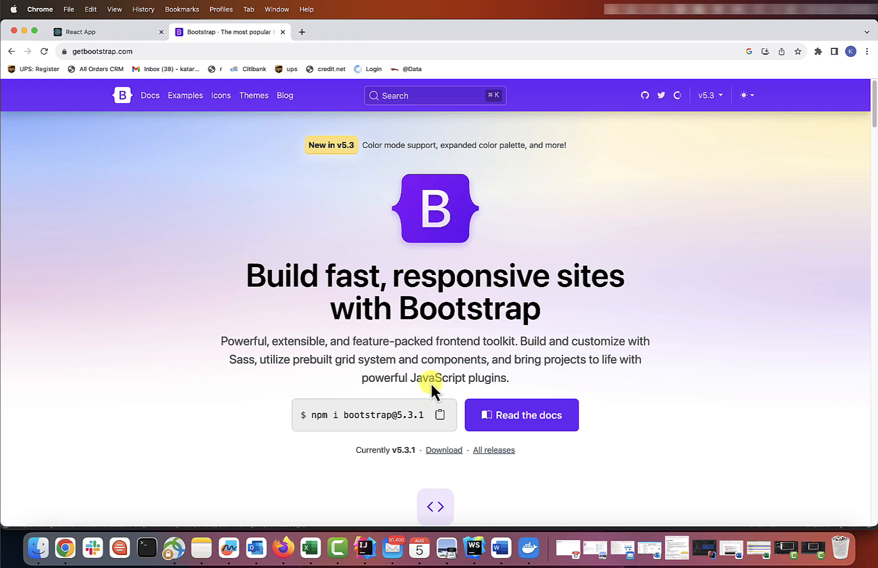
scroll("down", 3)
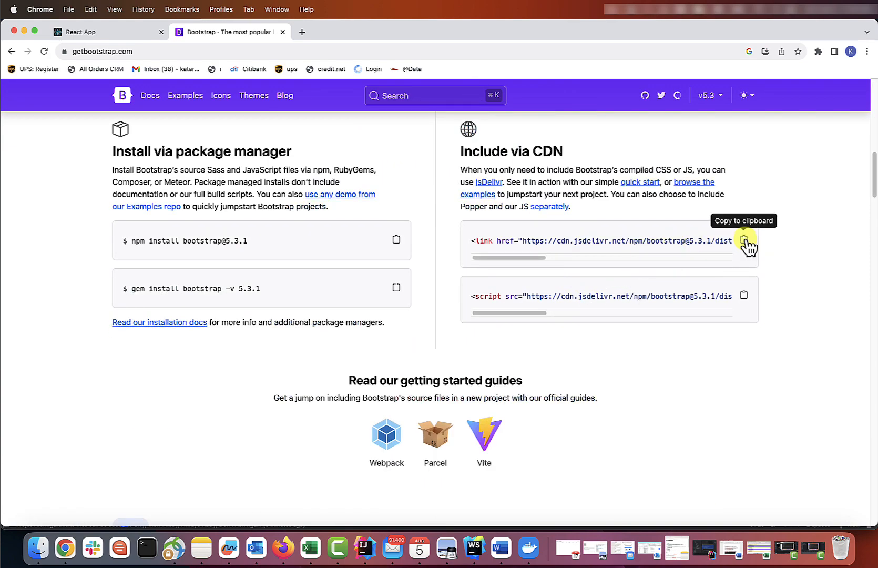
left_click(744, 238)
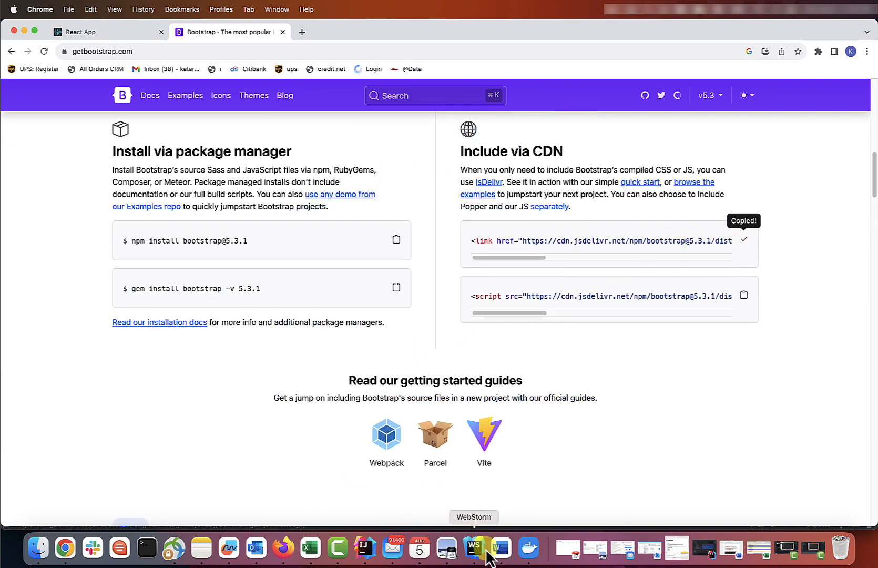
left_click(473, 548)
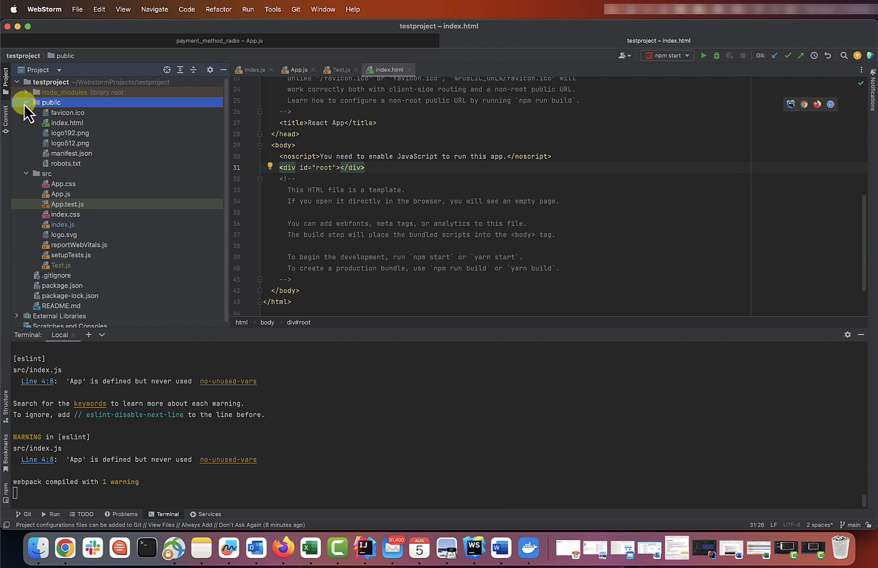
Open the public index.html file in the editor
left_click(66, 122)
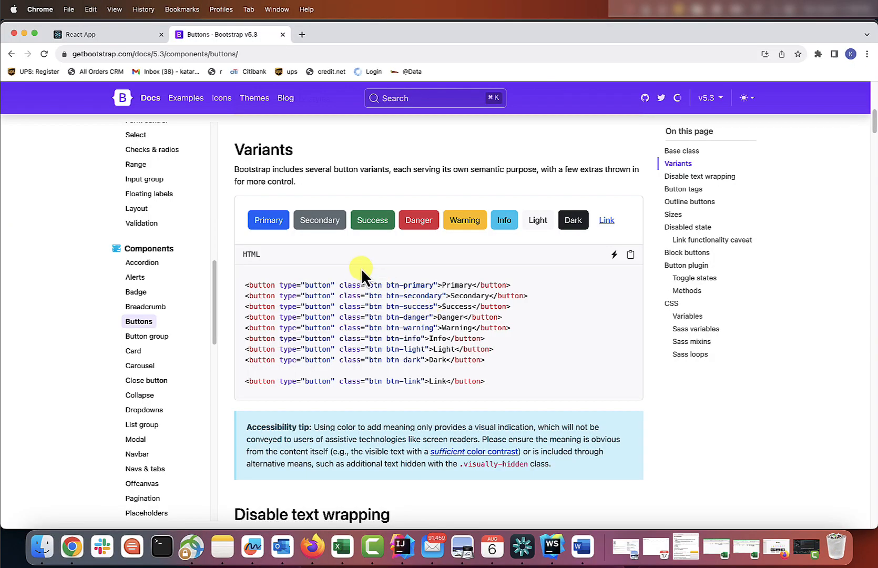
Scroll to the btn btn-primary Variants example, then switch back to WebStorm
scroll("down", 3)
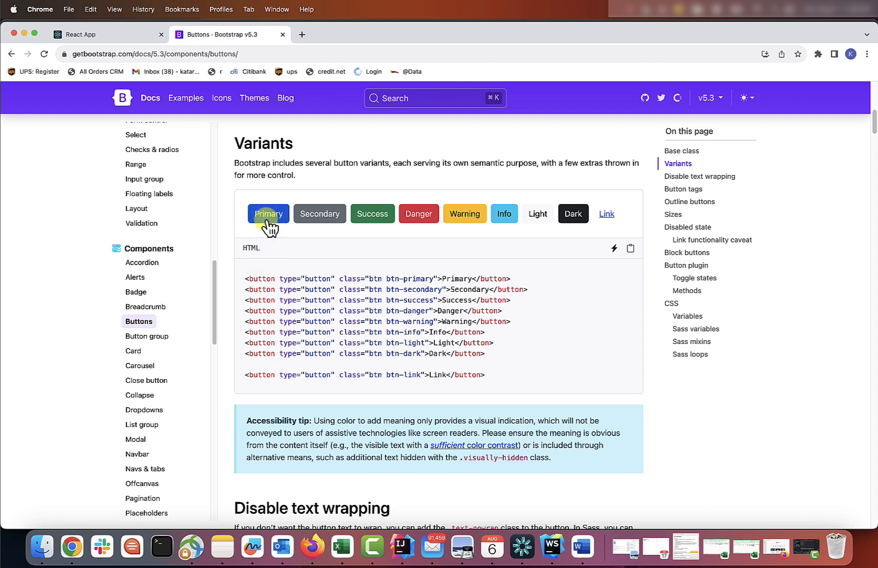
mouse_move(348, 281)
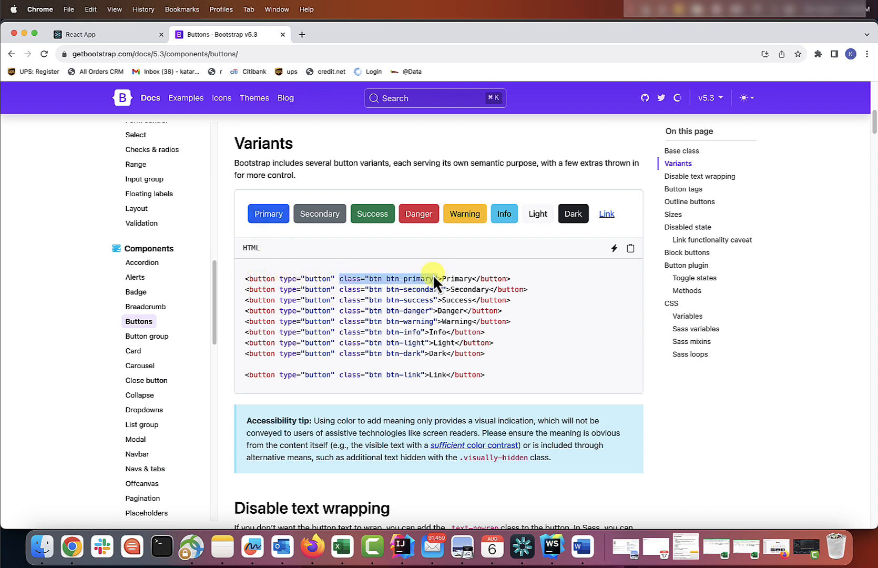
mouse_move(552, 547)
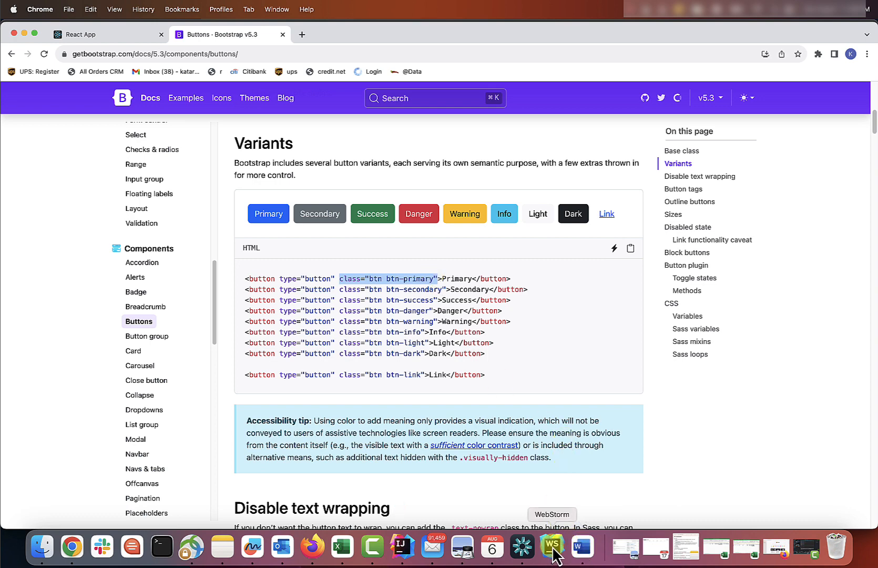
left_click(551, 547)
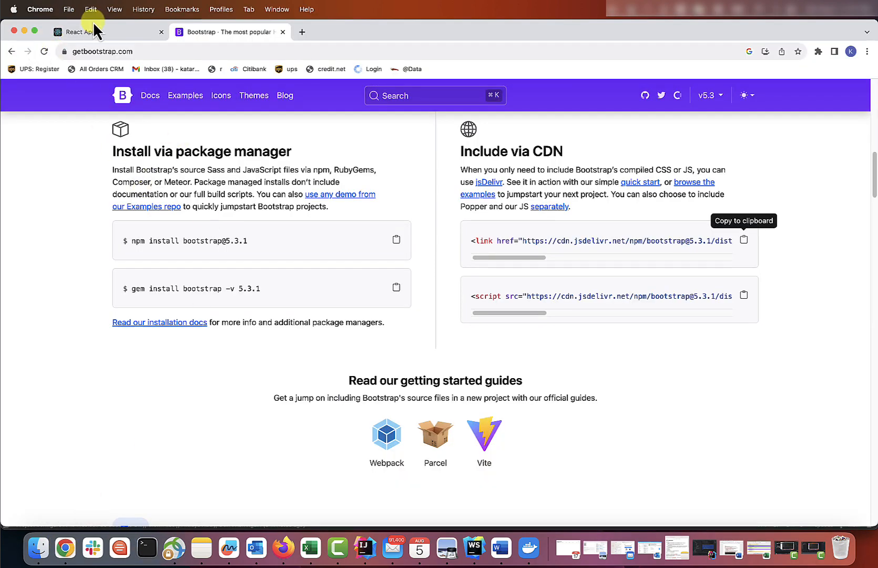
Return to the Buttons docs tab and scroll to the btn-sm size examples
left_click(78, 32)
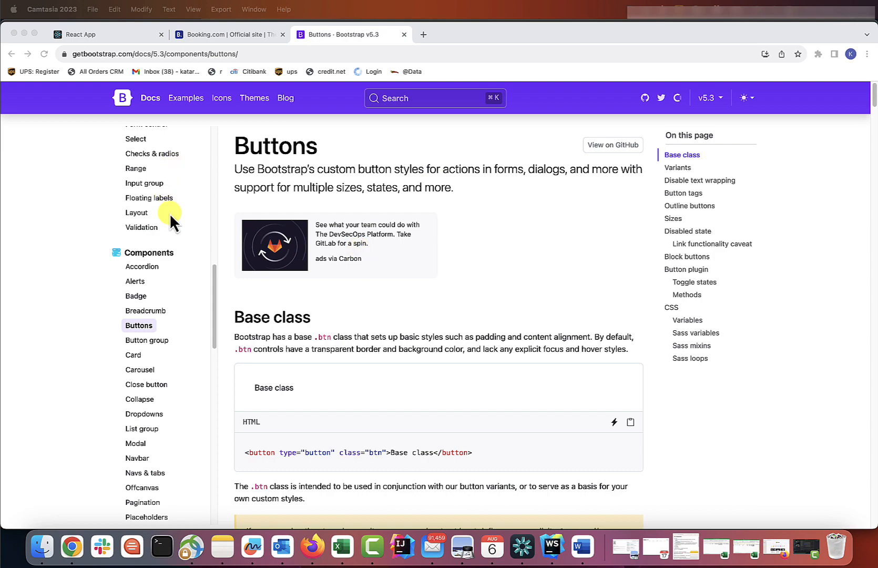
scroll("down", 3)
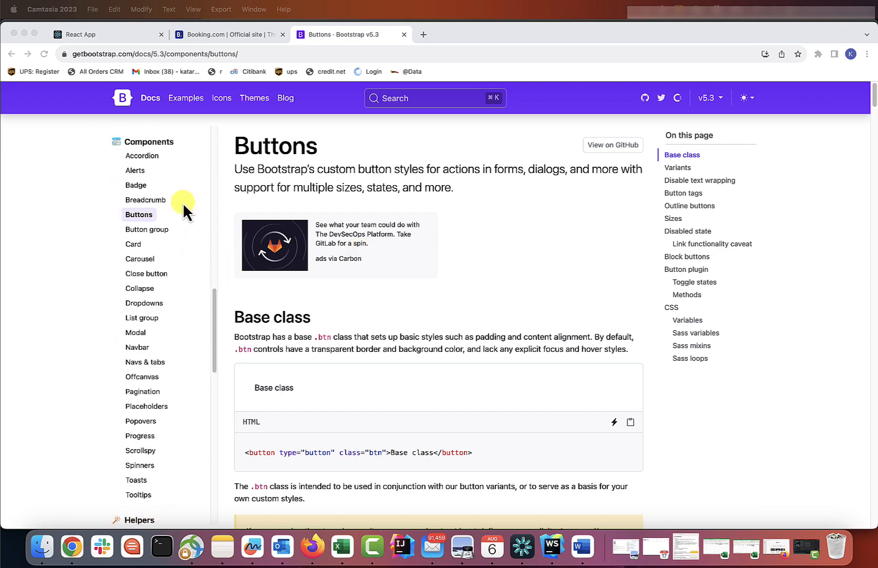
scroll("down", 3)
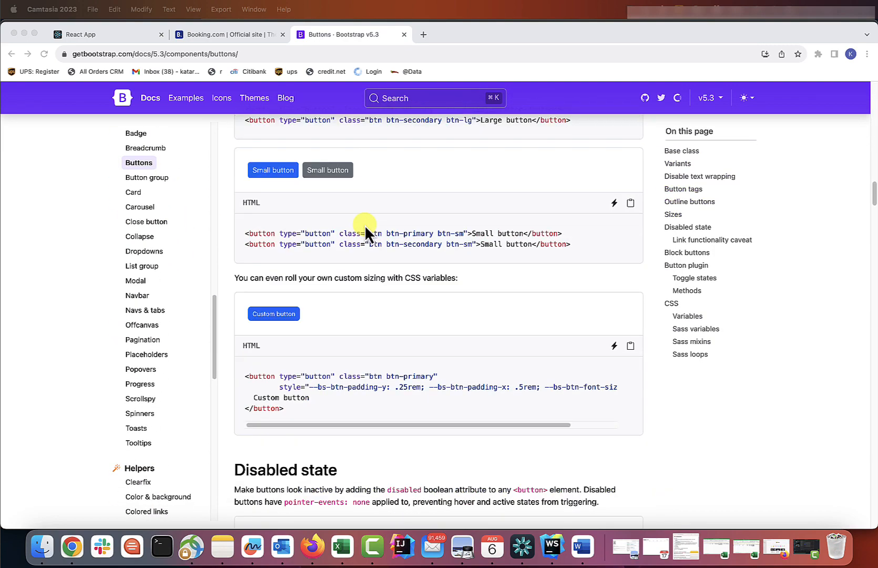